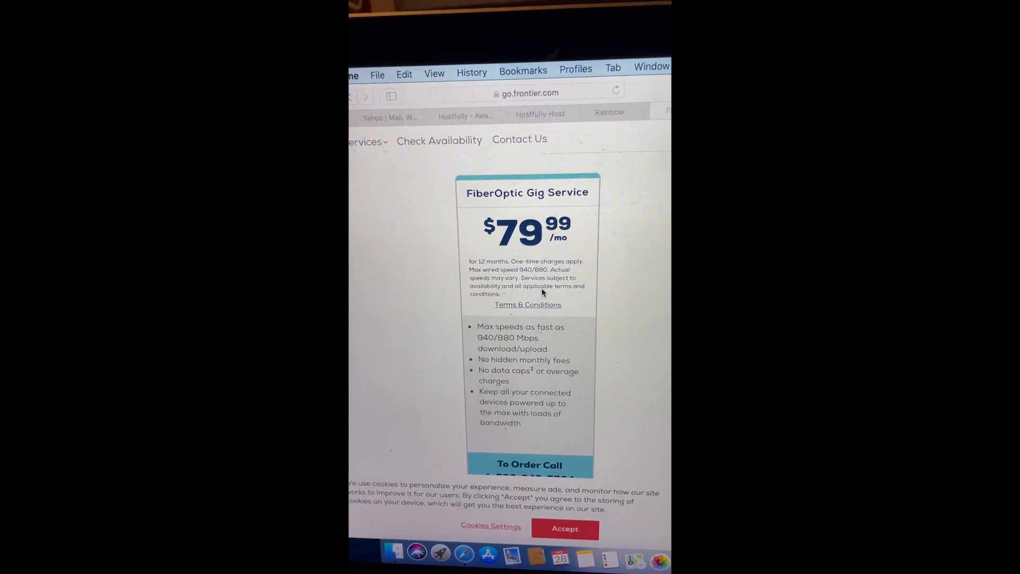
# Run the speed test (595.3 Mbps down, 843.0 up, 3 ms), then run it again
pyautogui.click(565, 112)
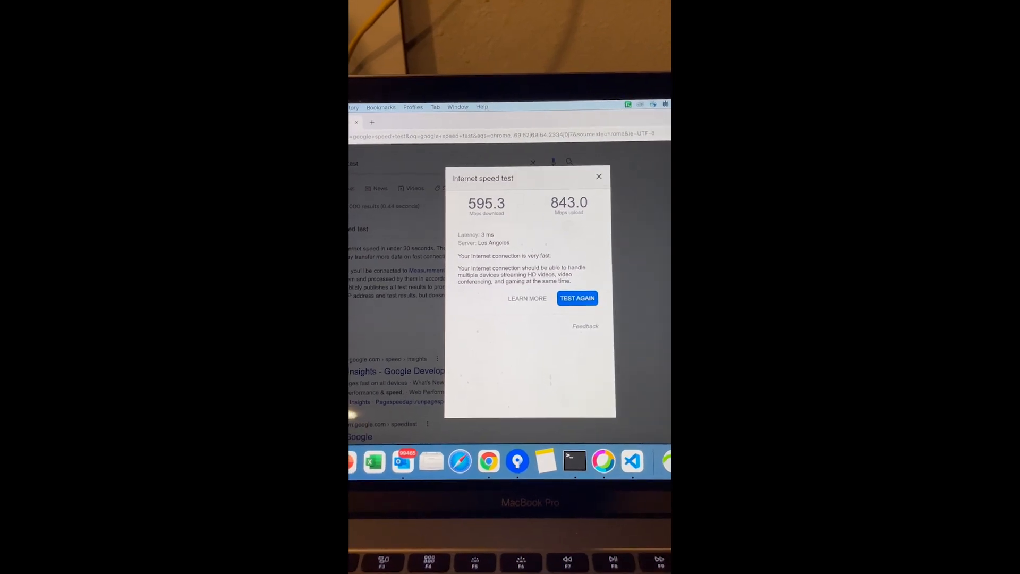
pyautogui.click(576, 298)
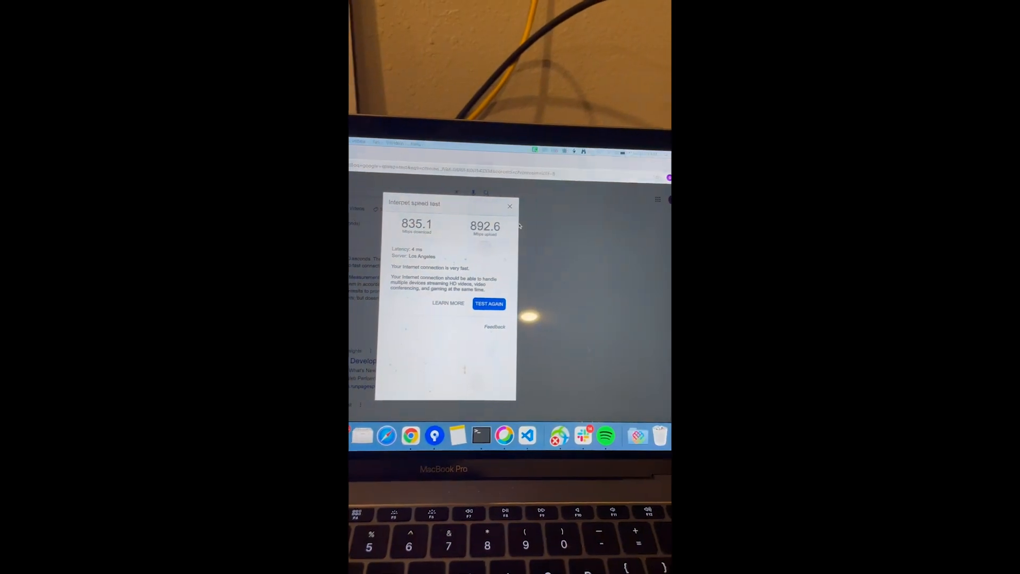
# After the 835.1 Mbps down / 892.6 Mbps up result, start another speed test
pyautogui.click(488, 303)
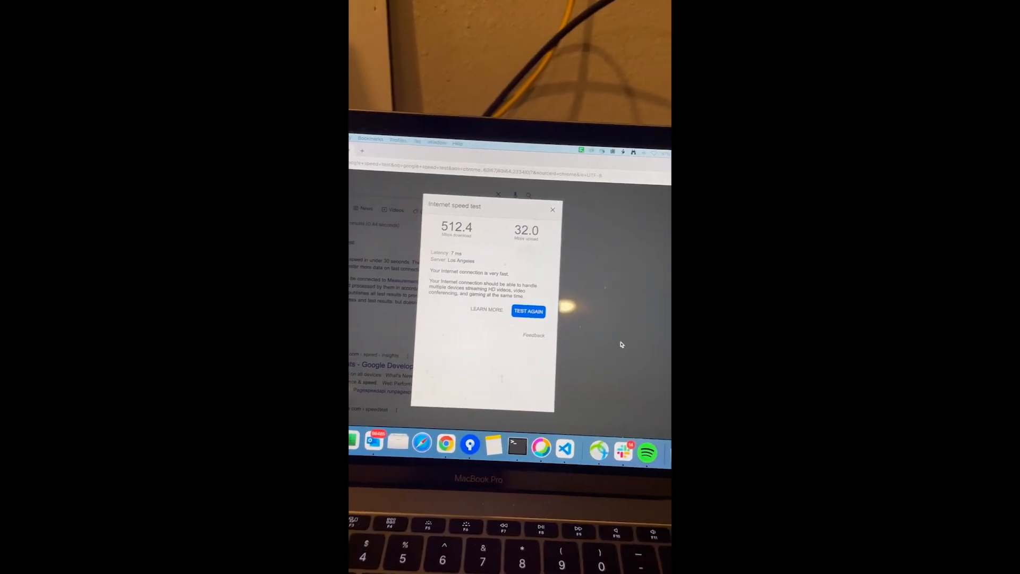
# After the 512.4 Mbps down / 32.0 Mbps up result, run the test again
pyautogui.click(528, 311)
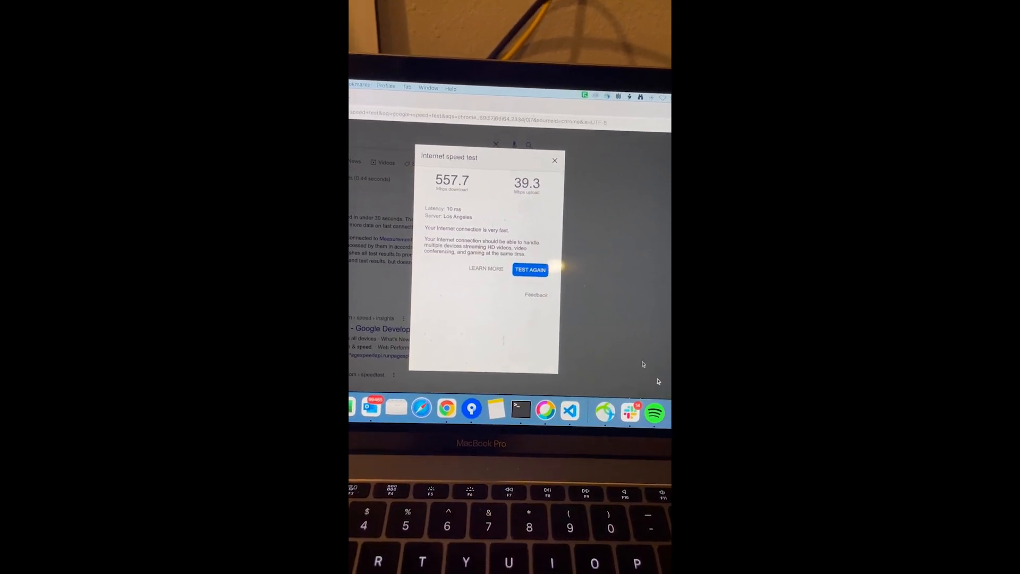
# After the 557.7 Mbps down / 39.3 Mbps up result, start a new speed test
pyautogui.click(530, 269)
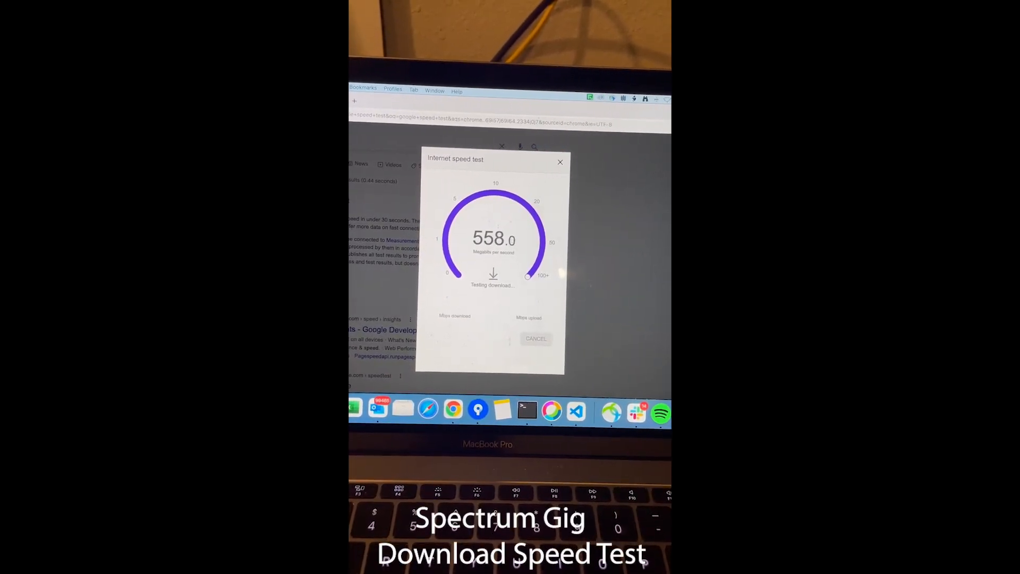